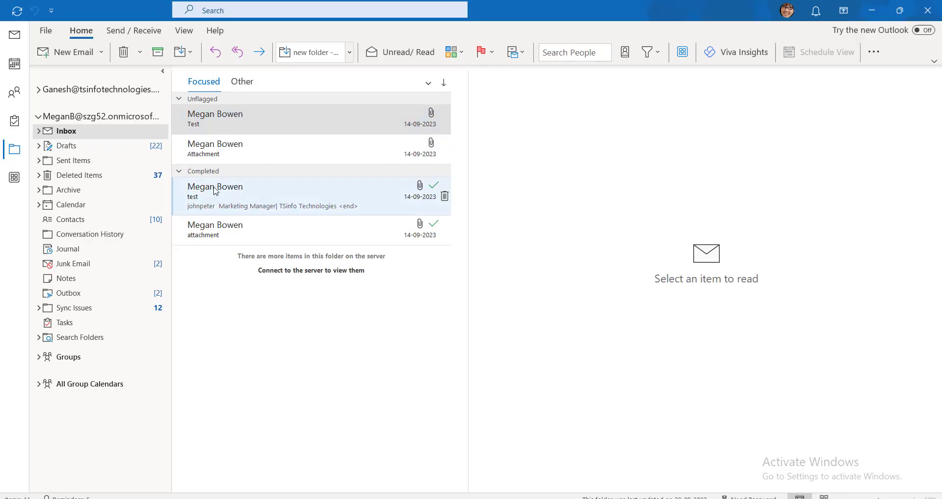
{"action": "mouse_move", "coordinate": [23, 5]}
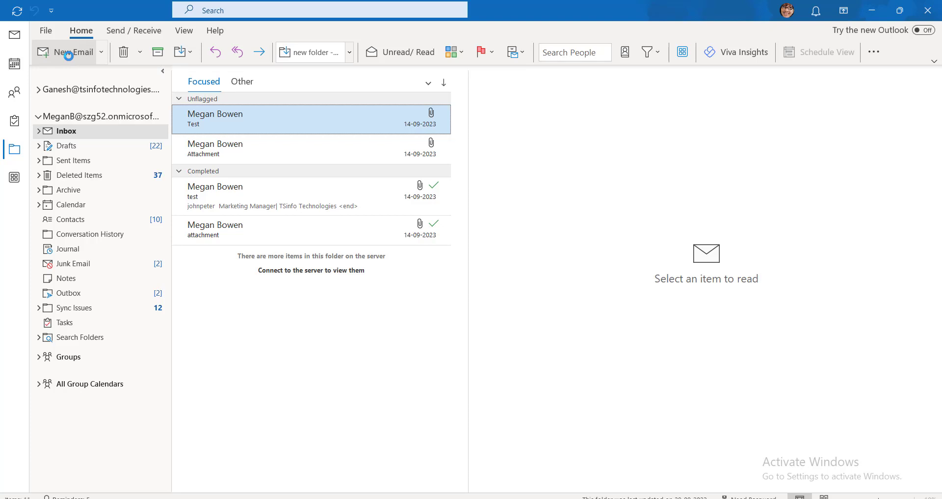
- Create a new blank email and place the cursor in its message body
{"action": "left_click", "coordinate": [67, 51]}
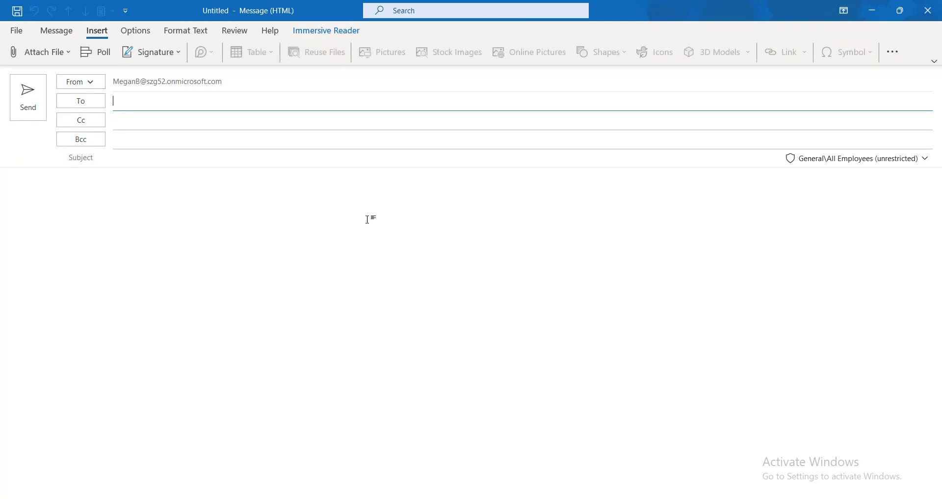
{"action": "left_click", "coordinate": [321, 261]}
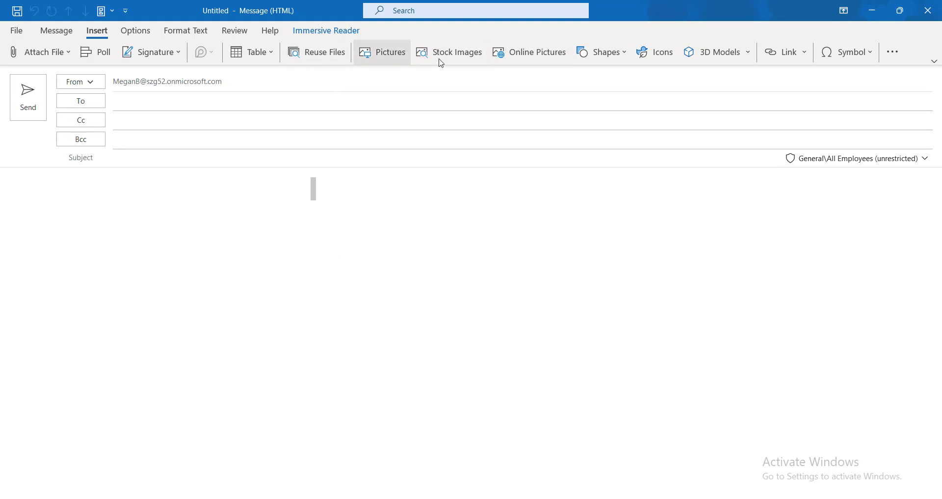
{"action": "mouse_move", "coordinate": [457, 52]}
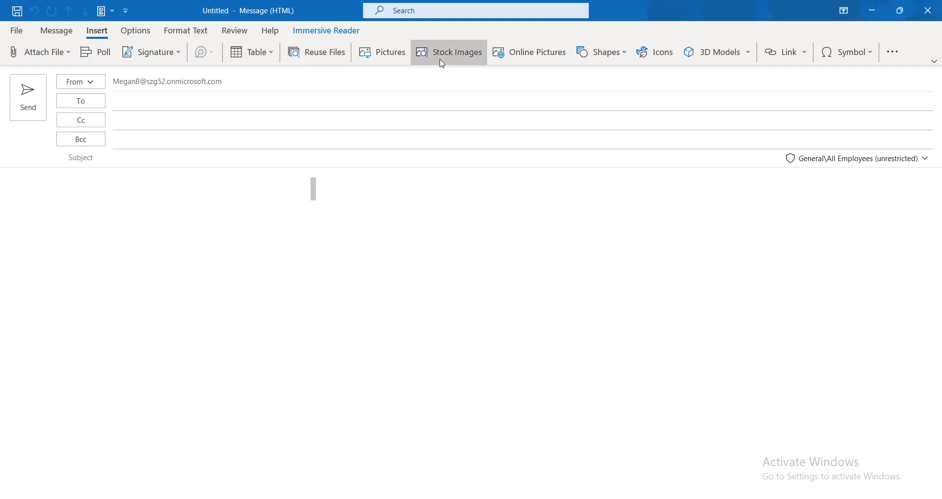
- Open Stock Images and scroll through the Learning category photos
{"action": "left_click", "coordinate": [455, 51]}
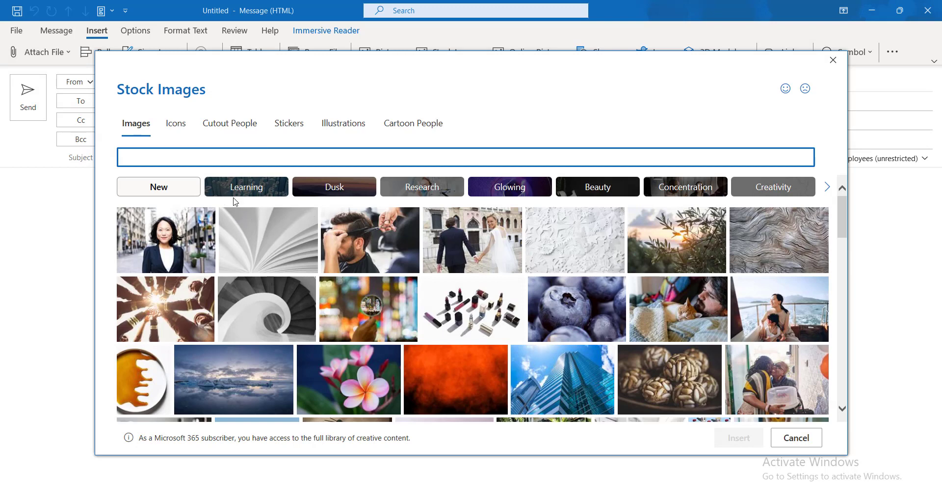
{"action": "left_click", "coordinate": [246, 187]}
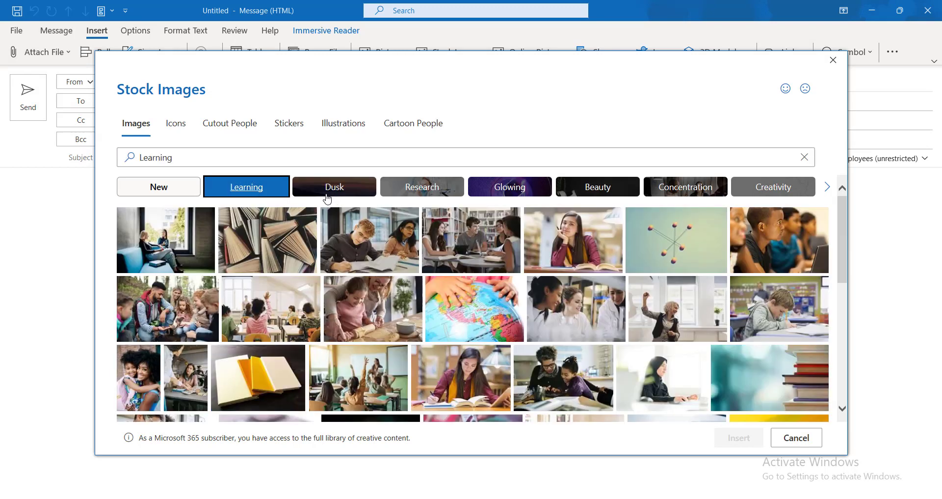
{"action": "mouse_move", "coordinate": [492, 329]}
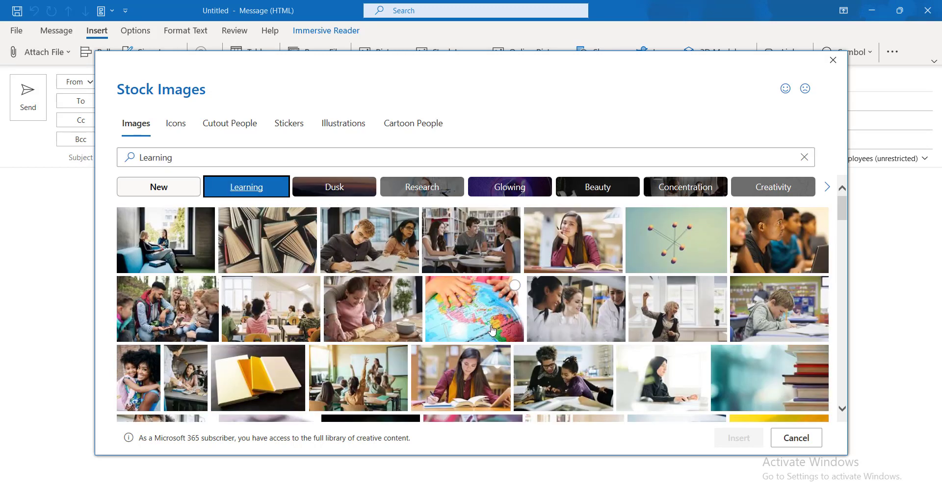
{"action": "scroll", "scroll_direction": "down", "scroll_amount": 3}
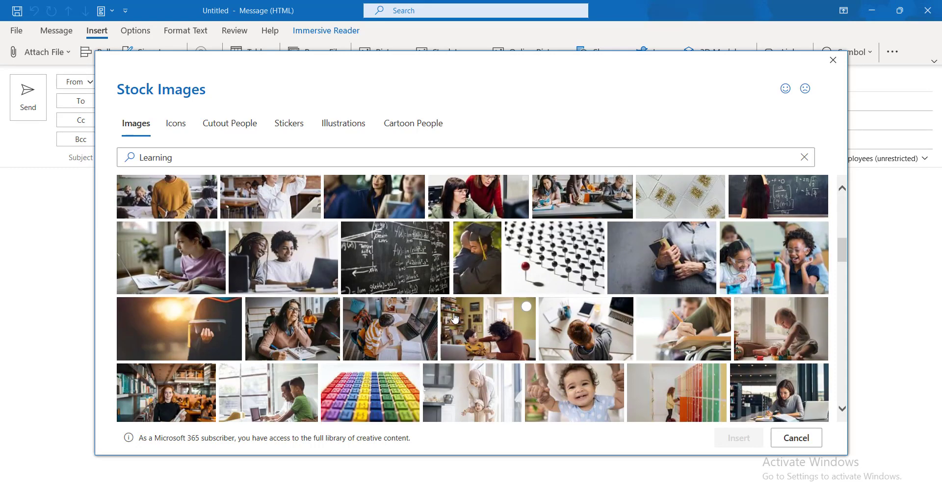
{"action": "scroll", "scroll_direction": "up", "scroll_amount": 3}
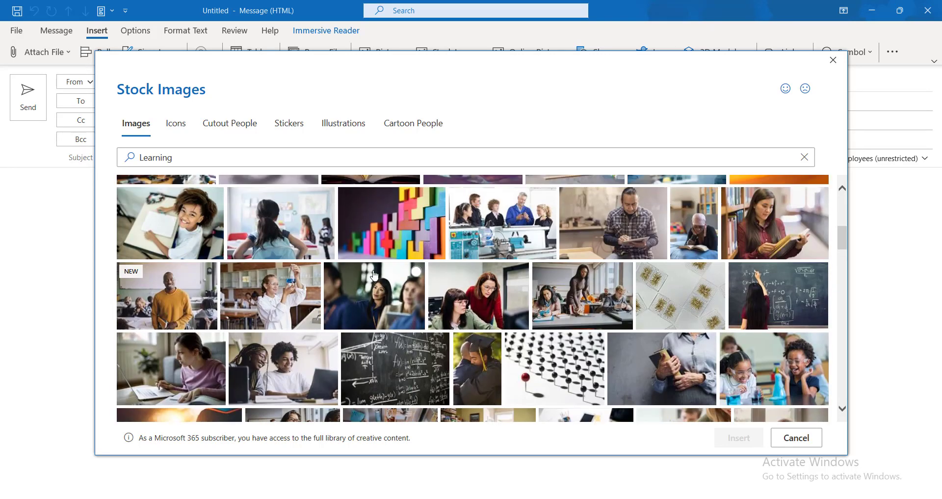
- Browse the Cutout People, Icons, Stickers and Illustrations results for Learning
{"action": "left_click", "coordinate": [230, 123]}
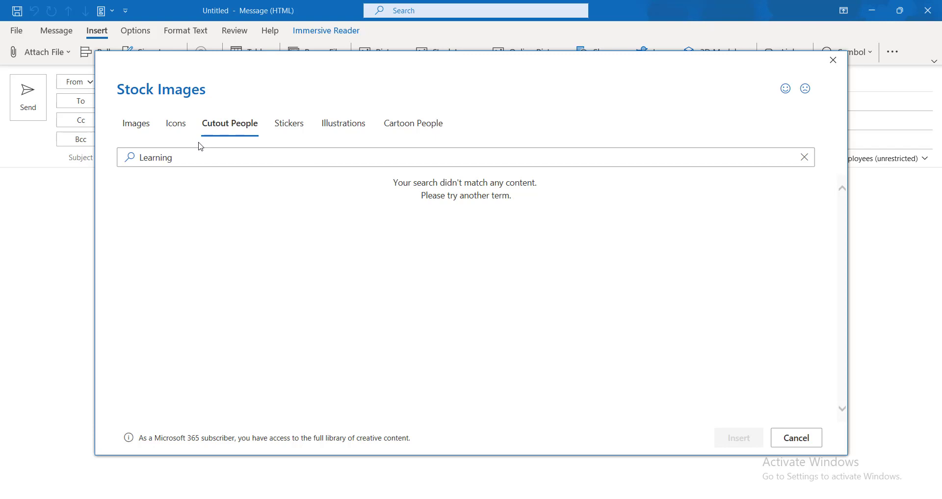
{"action": "left_click", "coordinate": [175, 123]}
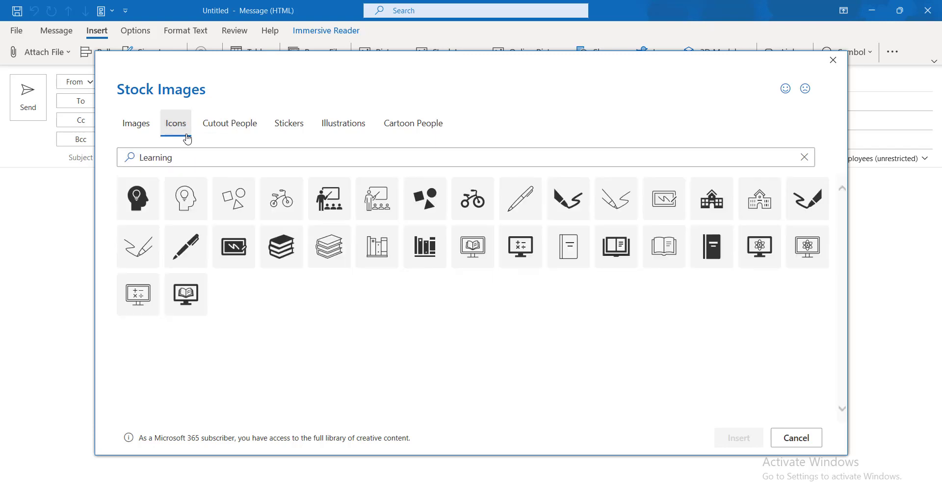
{"action": "left_click", "coordinate": [288, 123]}
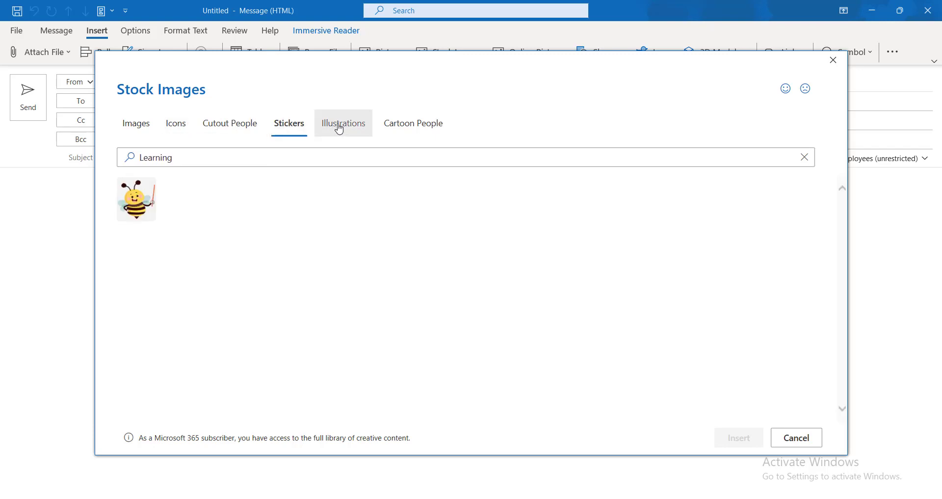
{"action": "left_click", "coordinate": [412, 123]}
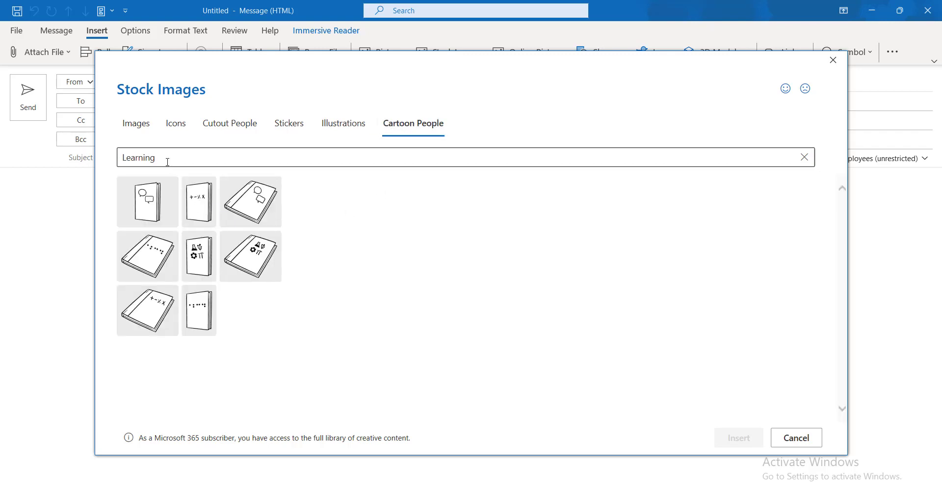
- Clear the Learning search term and return to the stock Images tab
{"action": "left_click", "coordinate": [420, 158]}
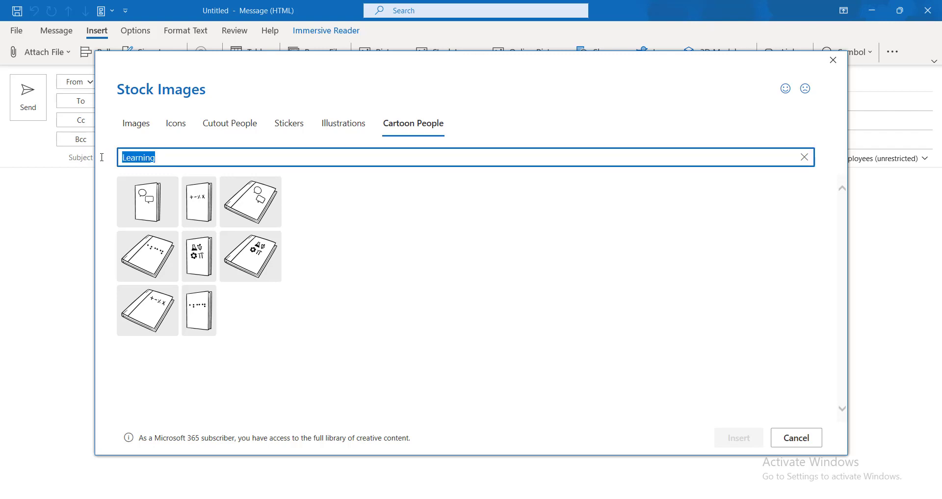
{"action": "left_click", "coordinate": [803, 156]}
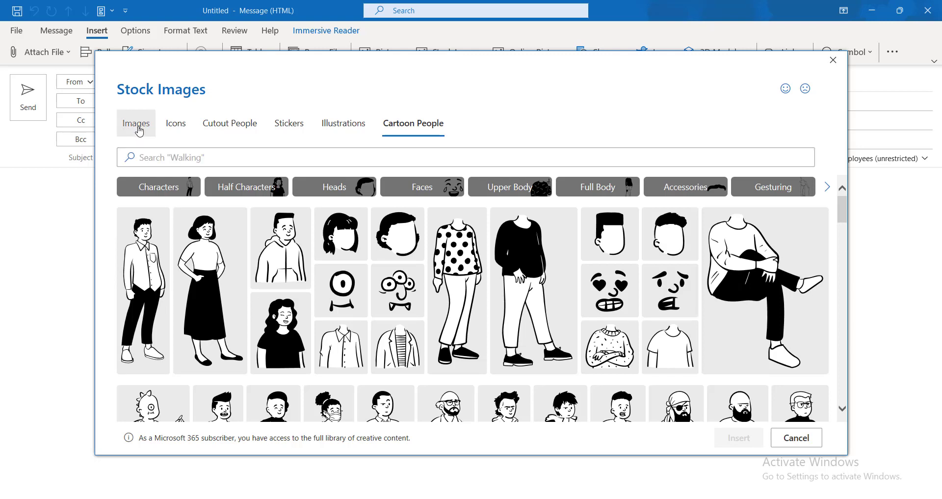
{"action": "mouse_move", "coordinate": [156, 157]}
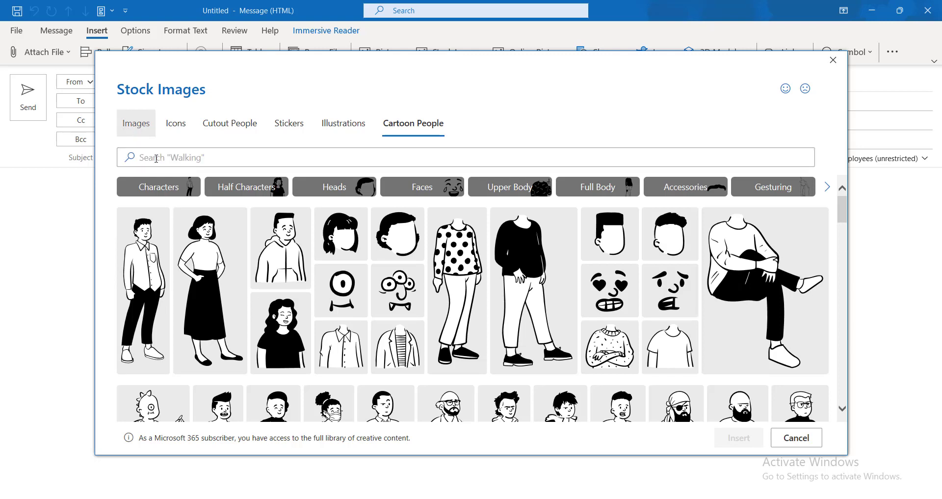
{"action": "left_click", "coordinate": [136, 123]}
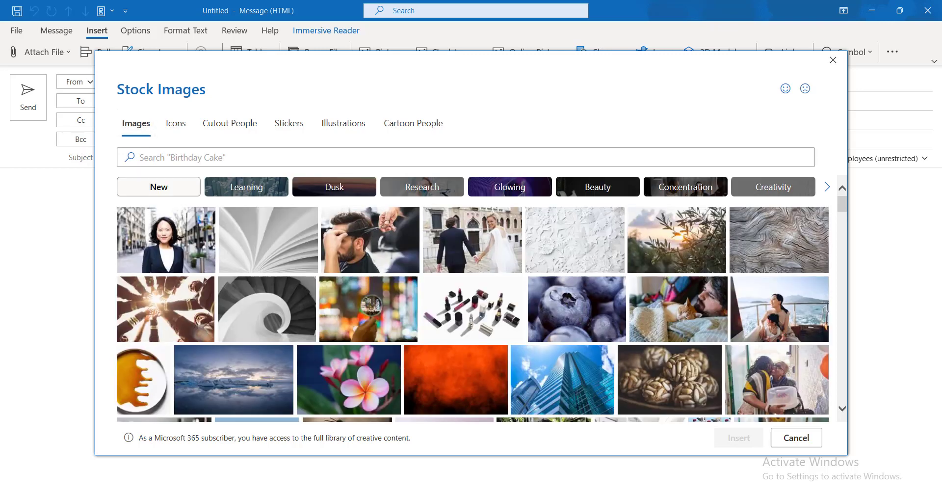
- Search stock photos for 'education' and scroll down the results
{"action": "type", "text": "education"}
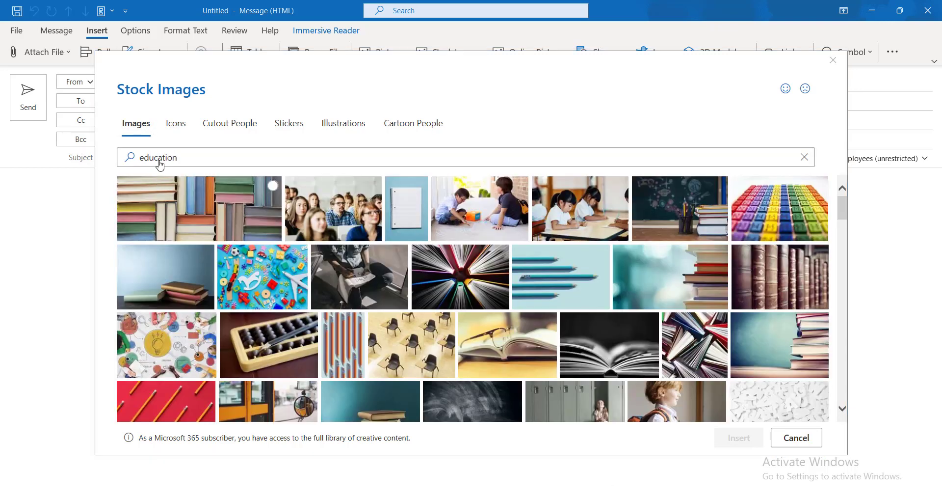
{"action": "mouse_move", "coordinate": [468, 296]}
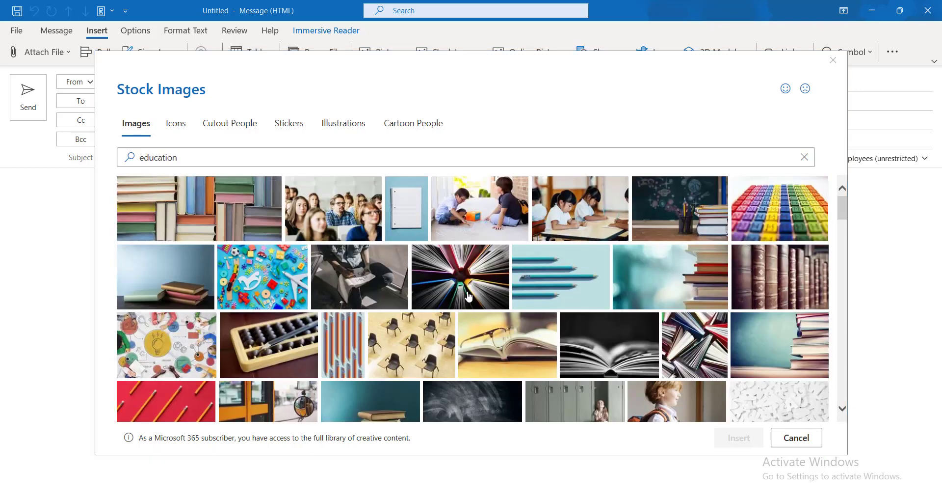
{"action": "scroll", "scroll_direction": "down", "scroll_amount": 3}
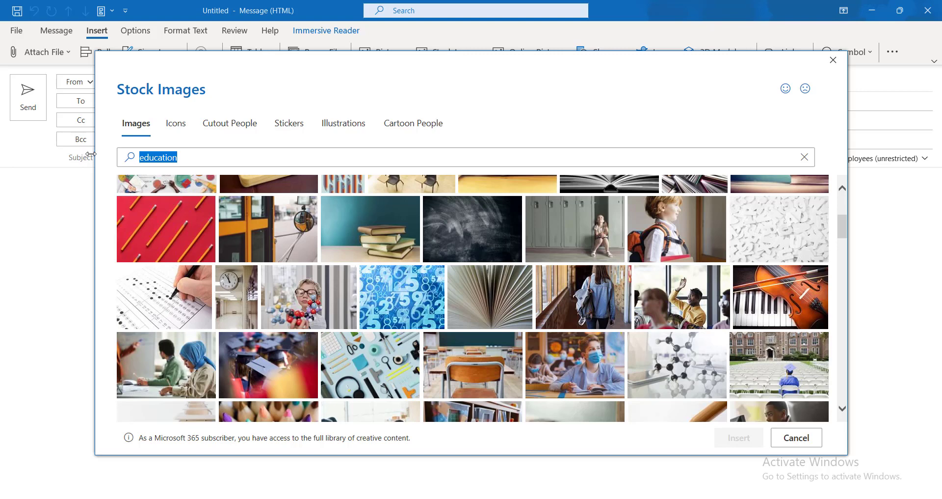
{"action": "mouse_move", "coordinate": [599, 487]}
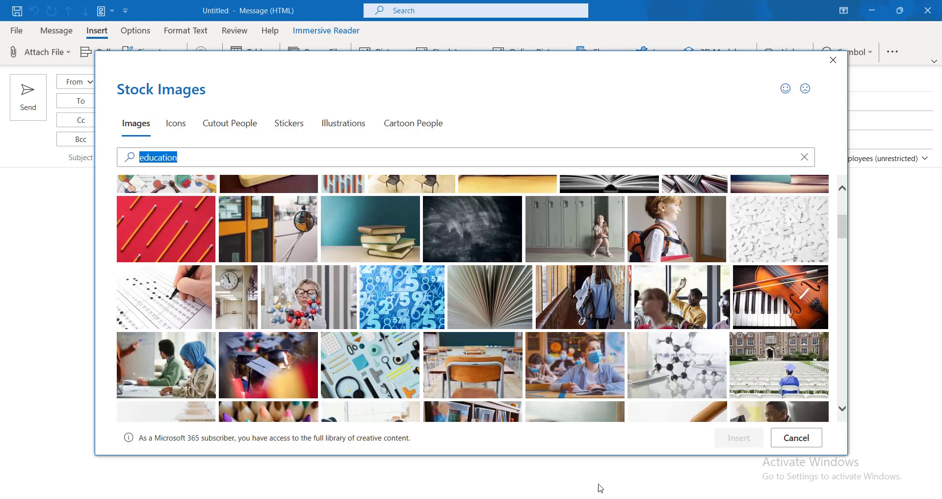
- Search for 'beauty', scroll through those photos, then switch the search back to 'education'
{"action": "type", "text": "beauty"}
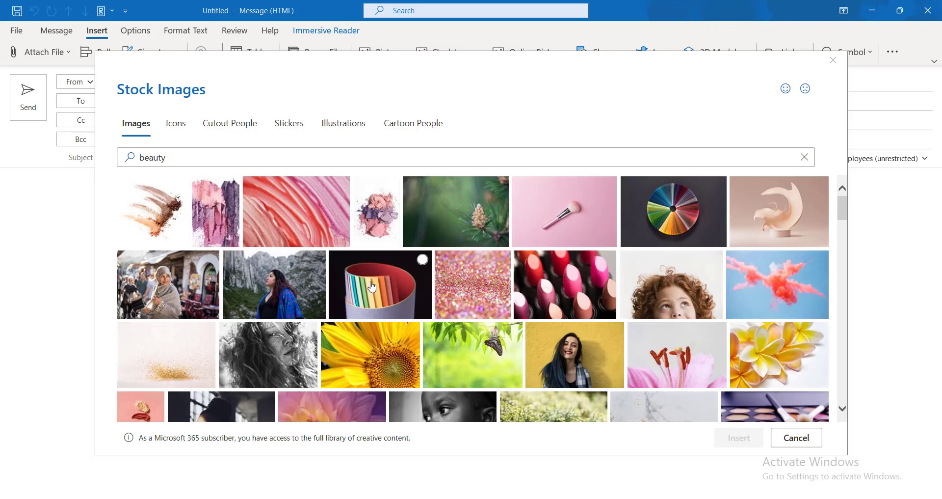
{"action": "scroll", "scroll_direction": "down", "scroll_amount": 3}
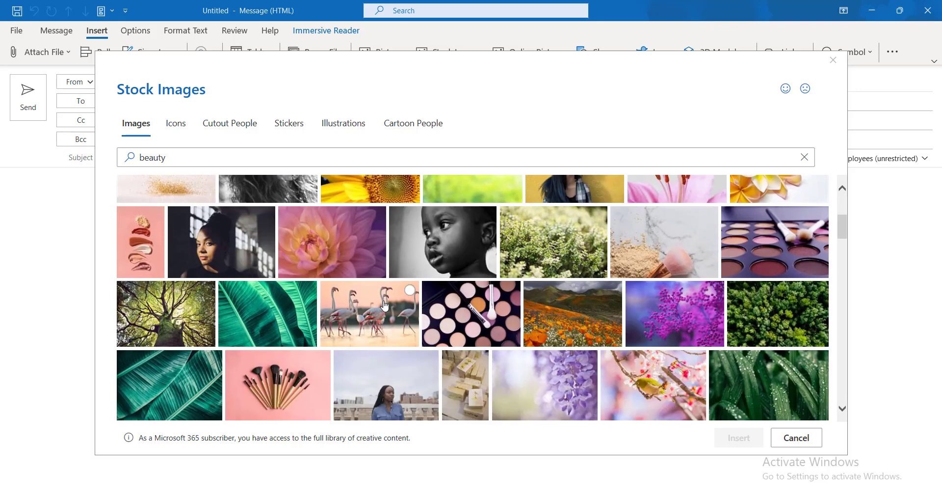
{"action": "scroll", "scroll_direction": "down", "scroll_amount": 3}
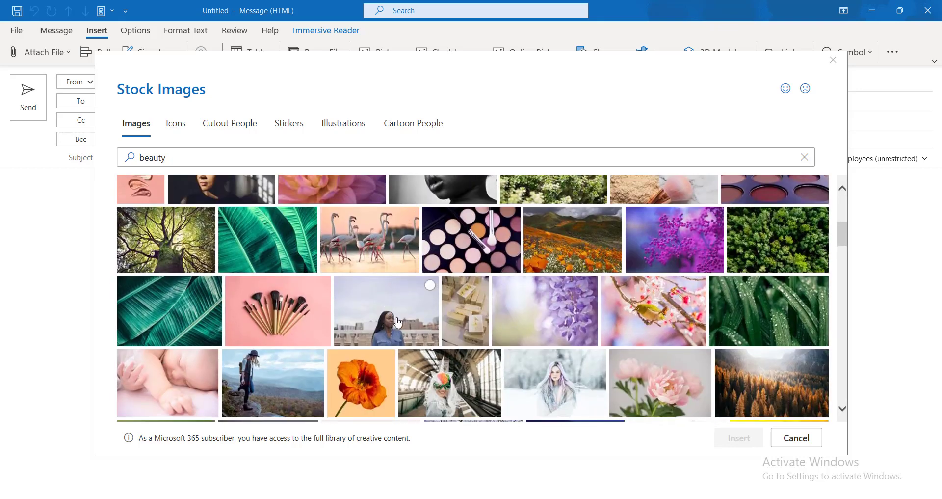
{"action": "scroll", "scroll_direction": "down", "scroll_amount": 3}
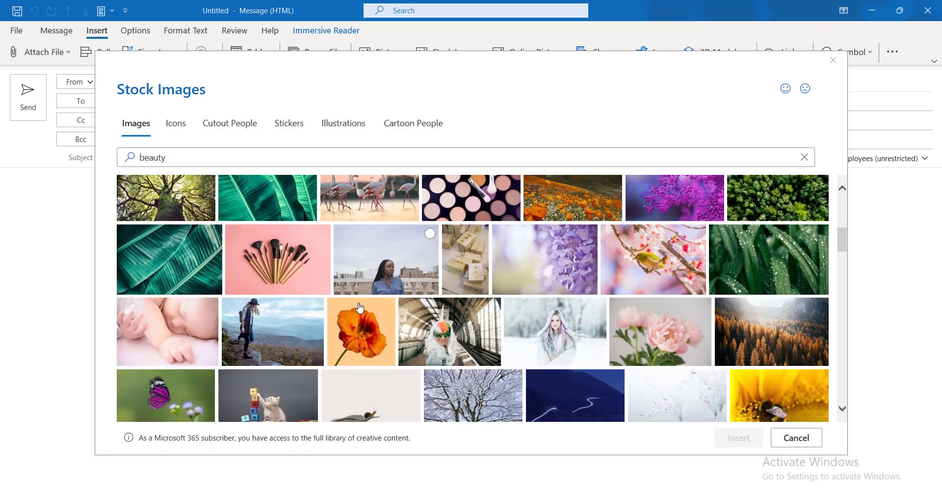
{"action": "scroll", "scroll_direction": "down", "scroll_amount": 3}
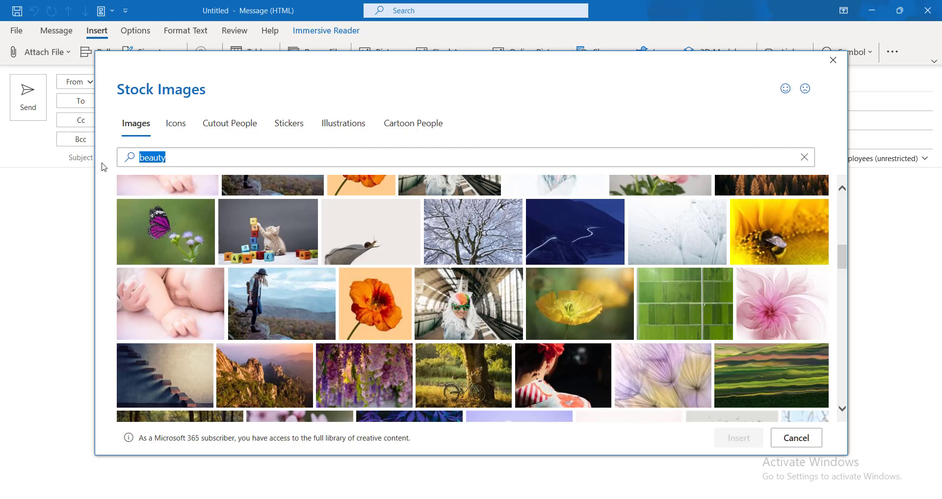
{"action": "left_click", "coordinate": [457, 157]}
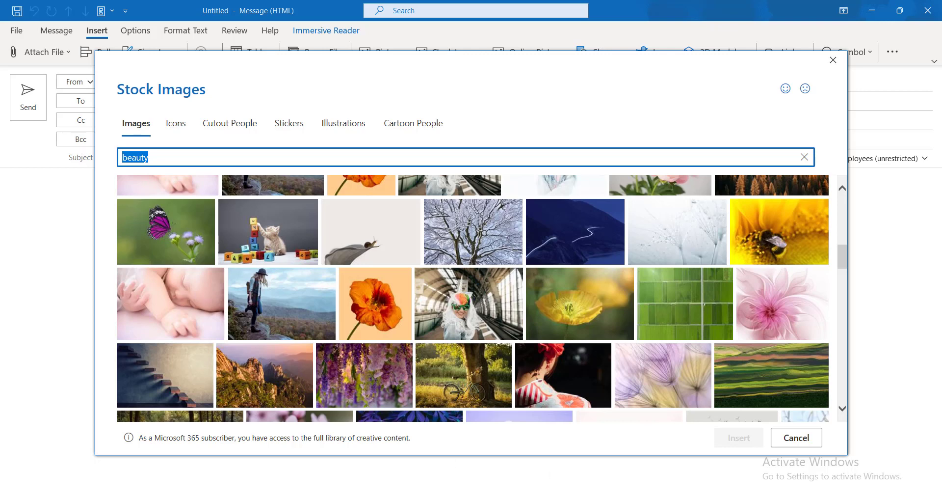
{"action": "type", "text": "education"}
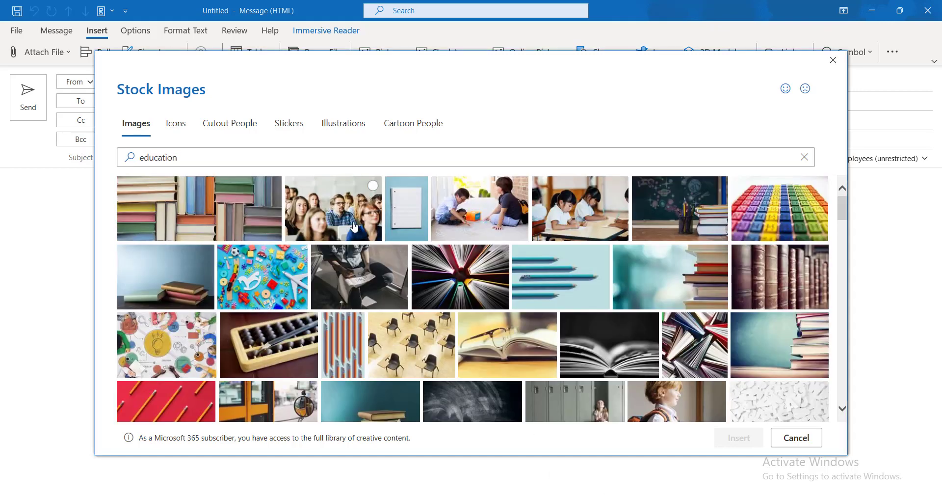
- Pick the photo of students sitting in a classroom from the education results
{"action": "left_click", "coordinate": [332, 209]}
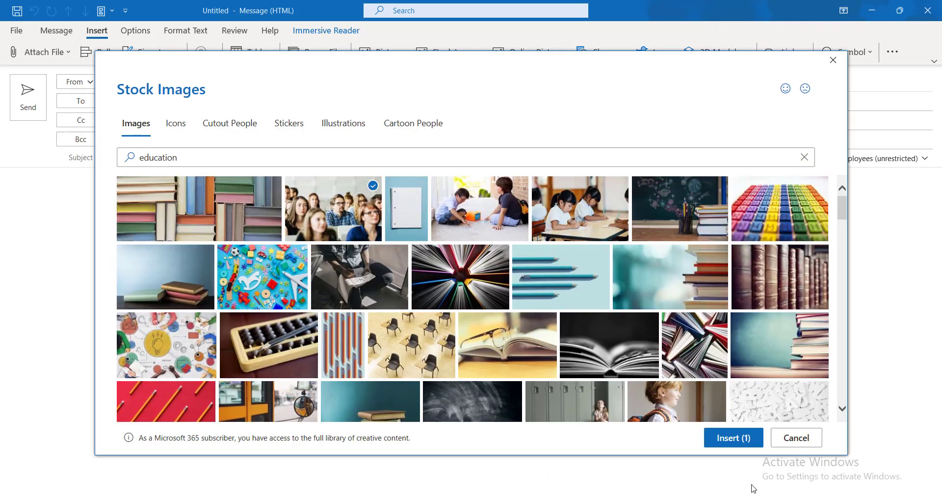
{"action": "mouse_move", "coordinate": [733, 437]}
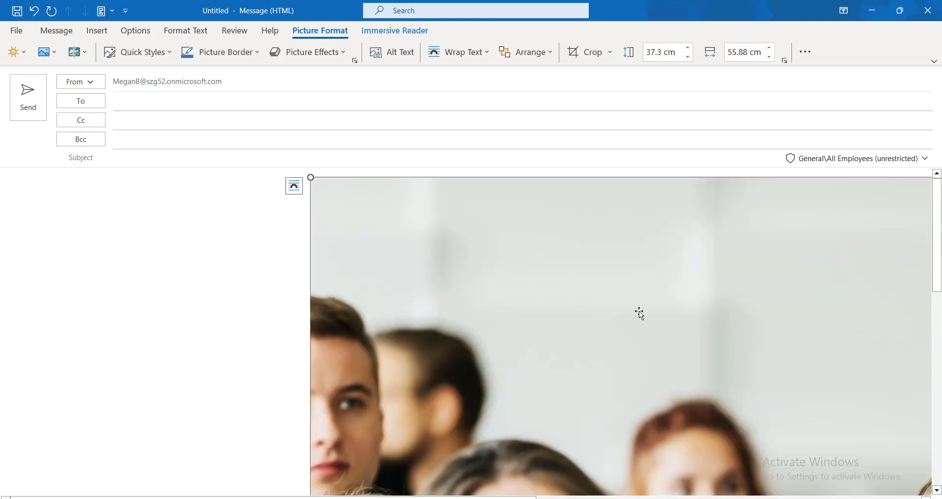
{"action": "mouse_move", "coordinate": [575, 306]}
{"action": "type", "text": "23.2"}
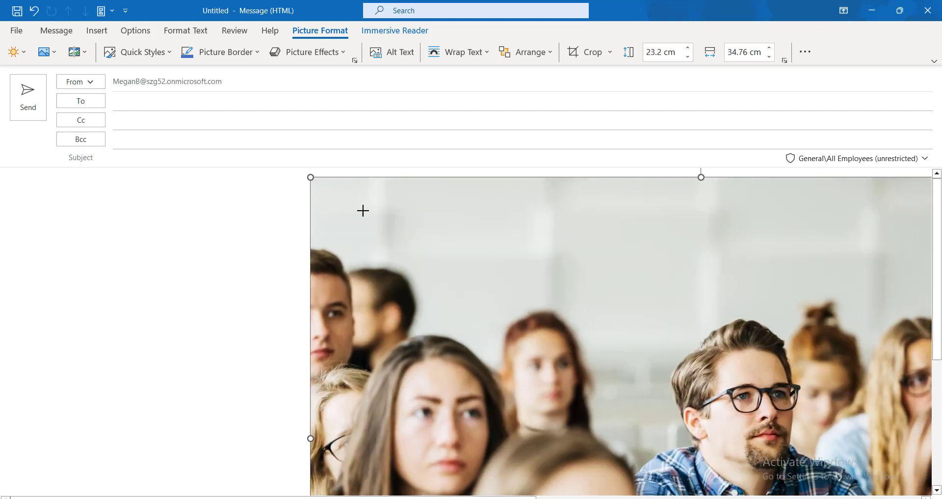
- Drag the classroom photo's sizing handle inward to about 9.25 × 13.86 cm
{"action": "left_click_drag", "start_coordinate": [701, 177], "coordinate": [658, 176]}
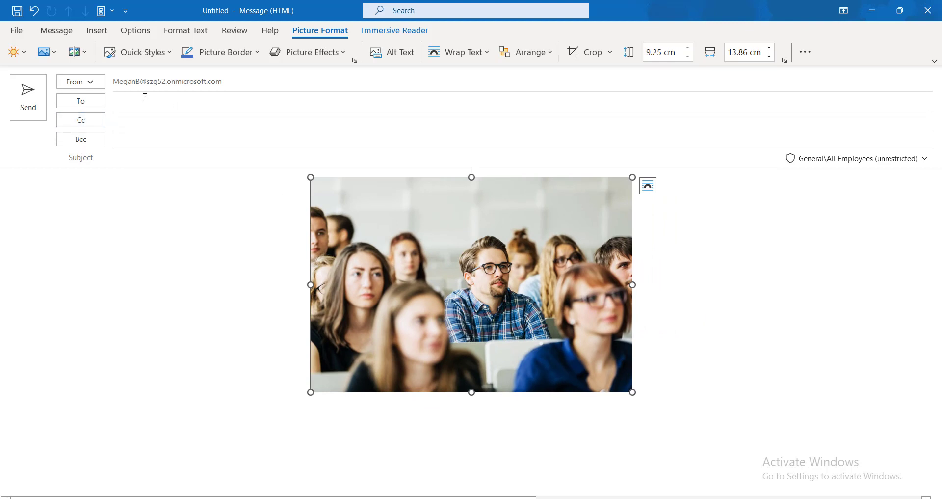
{"action": "mouse_move", "coordinate": [126, 179]}
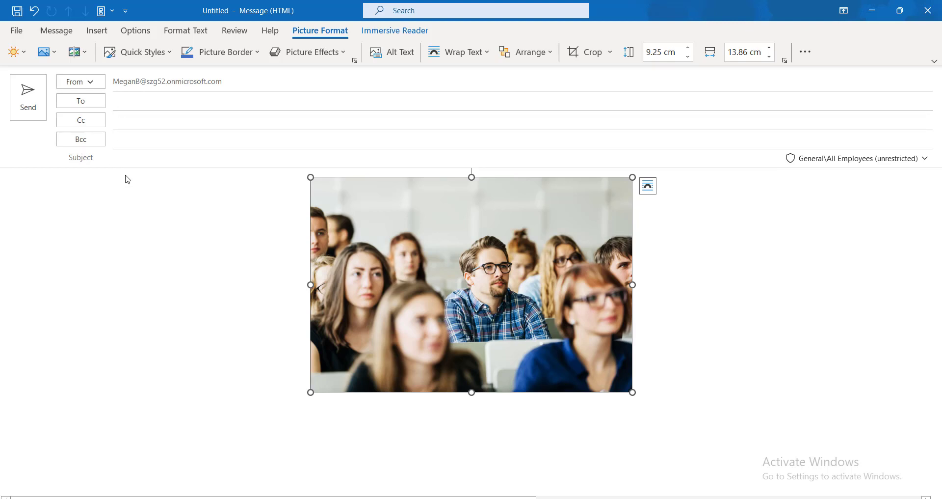
{"action": "mouse_move", "coordinate": [187, 206]}
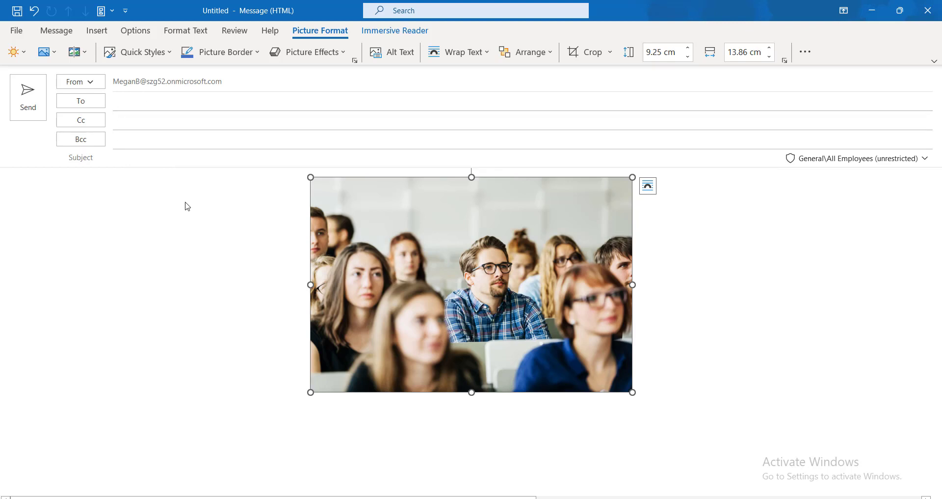
{"action": "mouse_move", "coordinate": [193, 217]}
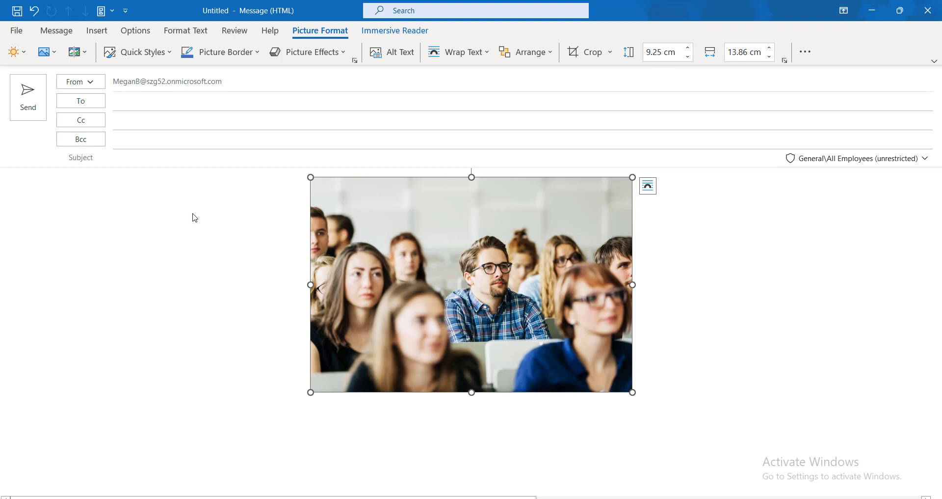
{"action": "mouse_move", "coordinate": [509, 343]}
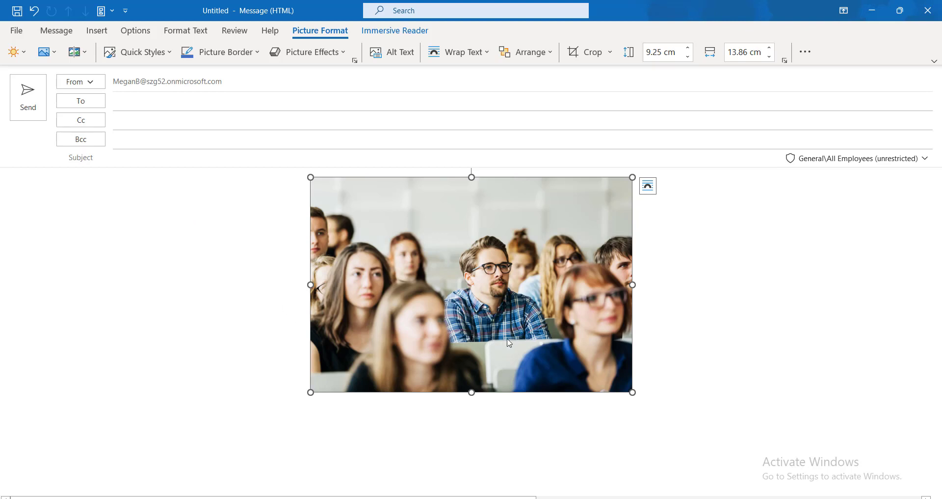
{"action": "mouse_move", "coordinate": [343, 311]}
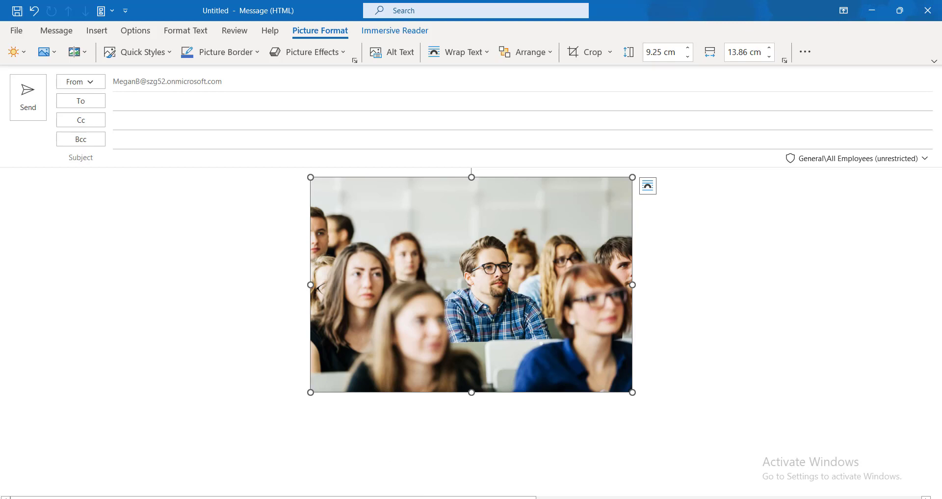
{"action": "mouse_move", "coordinate": [224, 329]}
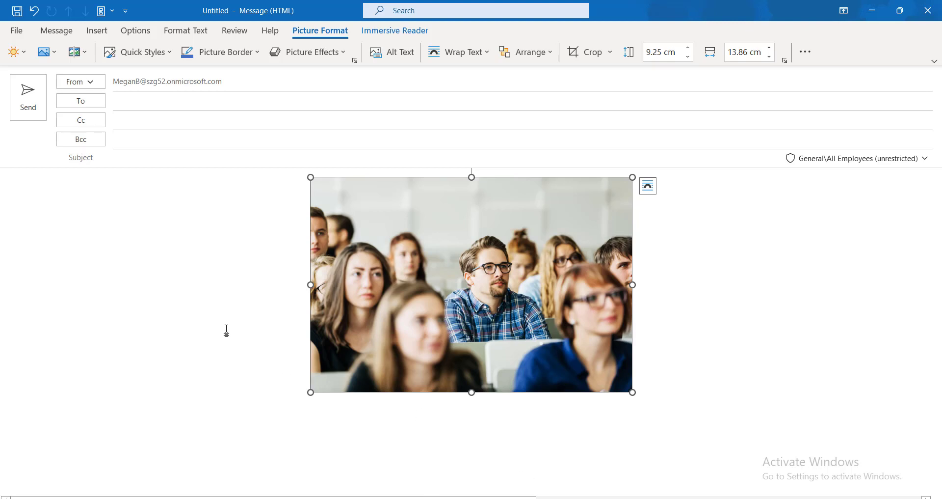
{"action": "mouse_move", "coordinate": [223, 330]}
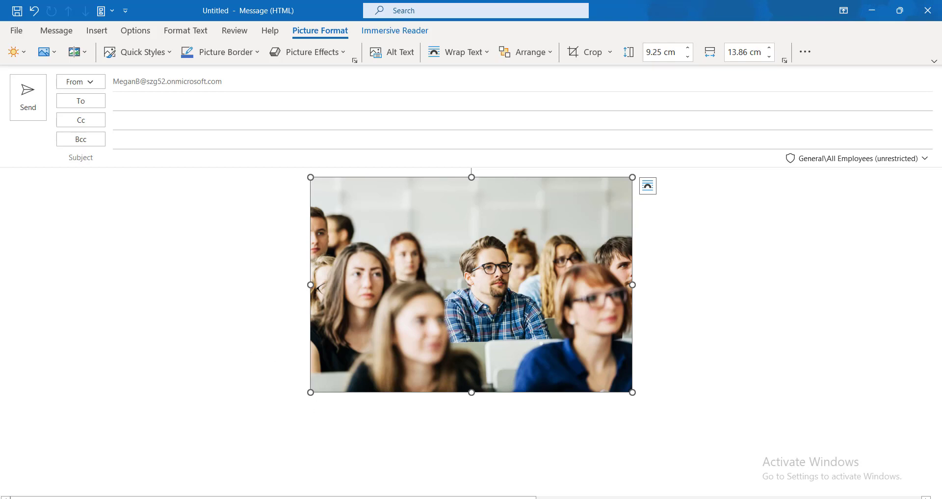
{"action": "mouse_move", "coordinate": [458, 241]}
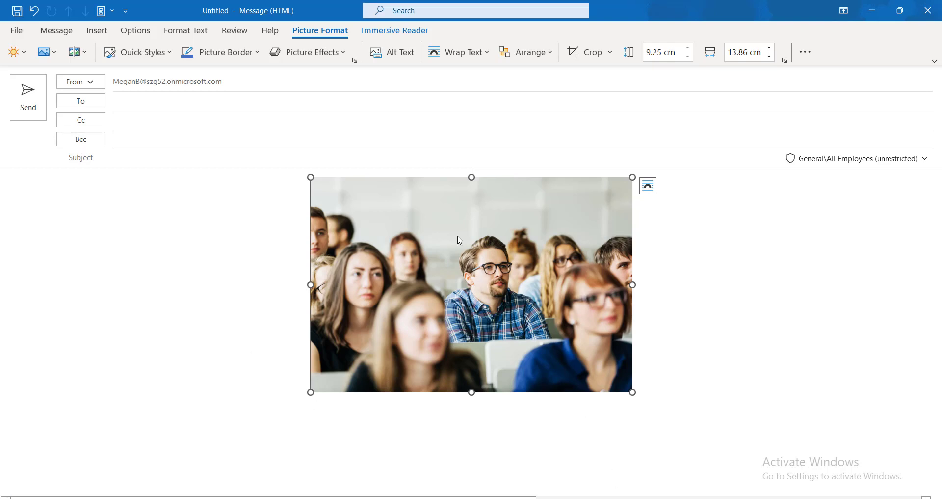
- Search Windows for 'internet options' and open the Internet Options Control Panel
{"action": "right_click", "coordinate": [457, 240]}
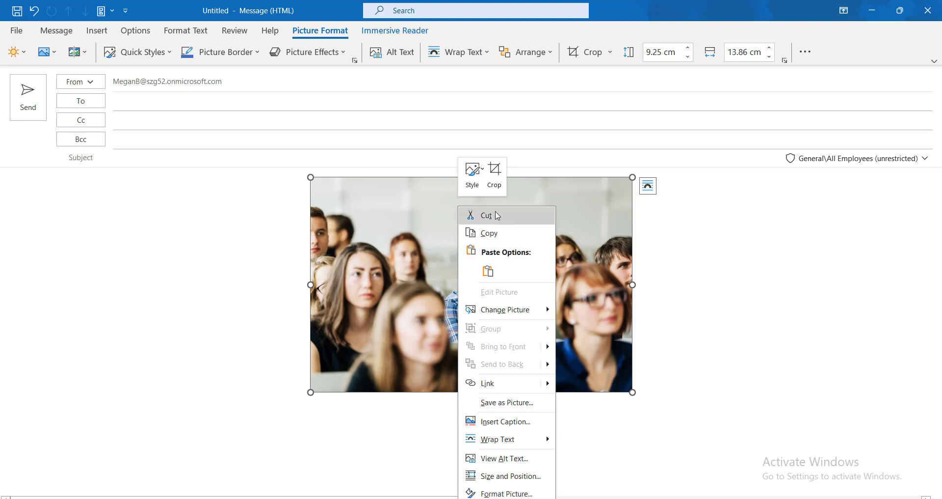
{"action": "left_click", "coordinate": [487, 215]}
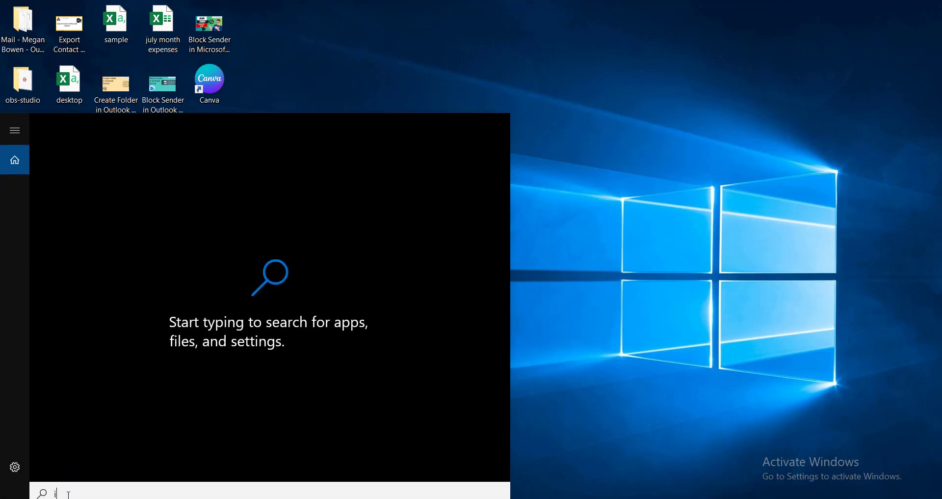
{"action": "type", "text": "internet options"}
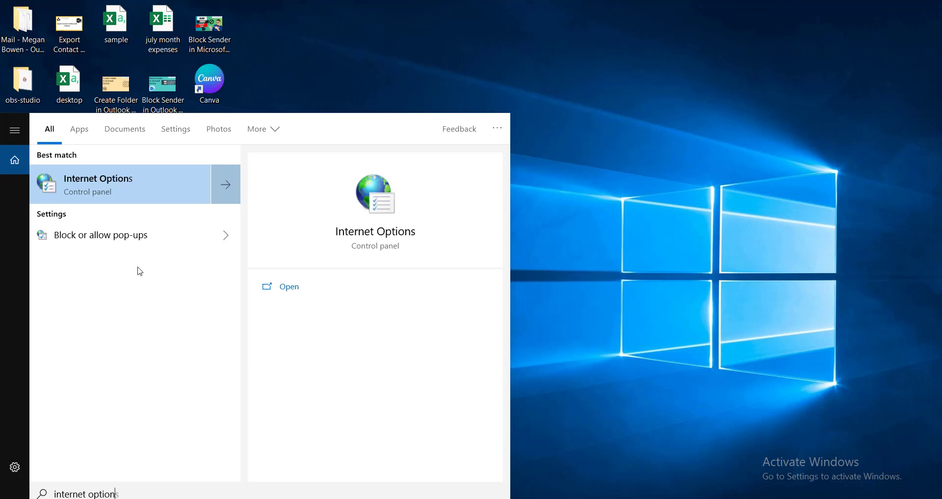
{"action": "left_click", "coordinate": [289, 287]}
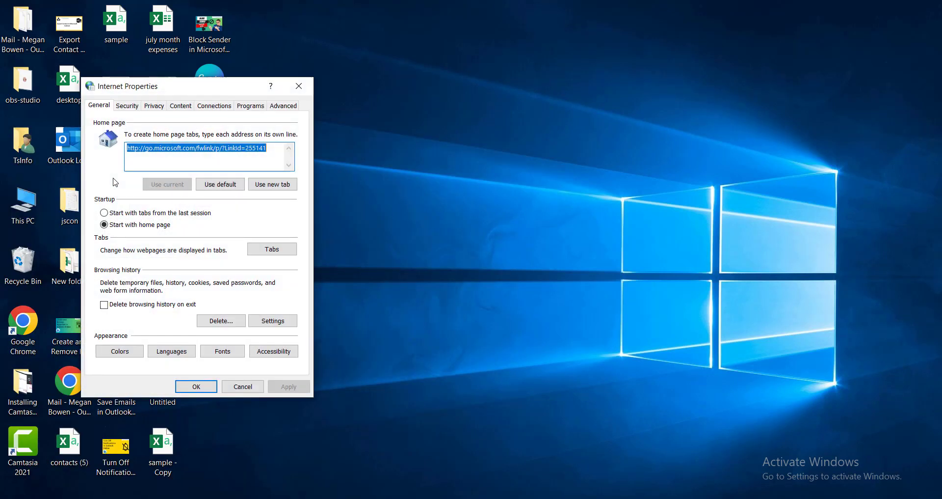
- Enable 'Do not save encrypted pages to disk' in Advanced security settings and apply it
{"action": "left_click", "coordinate": [283, 105]}
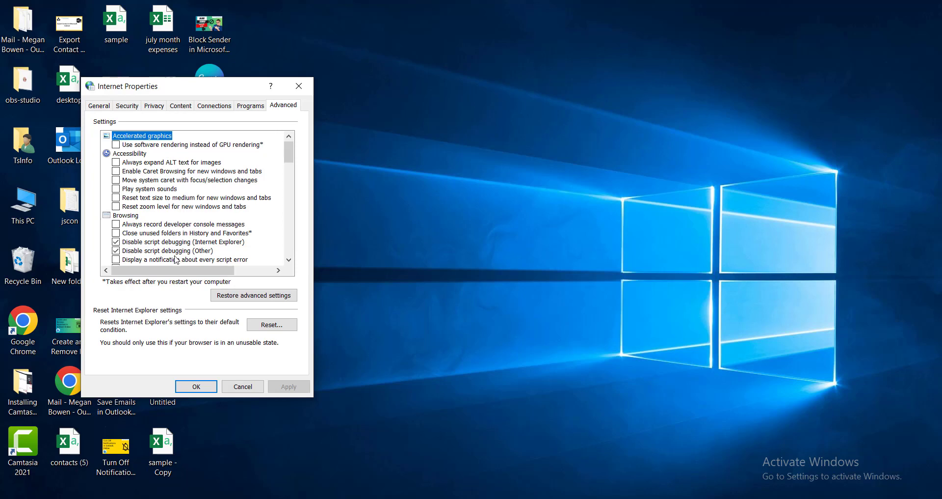
{"action": "scroll", "scroll_direction": "down", "scroll_amount": 3}
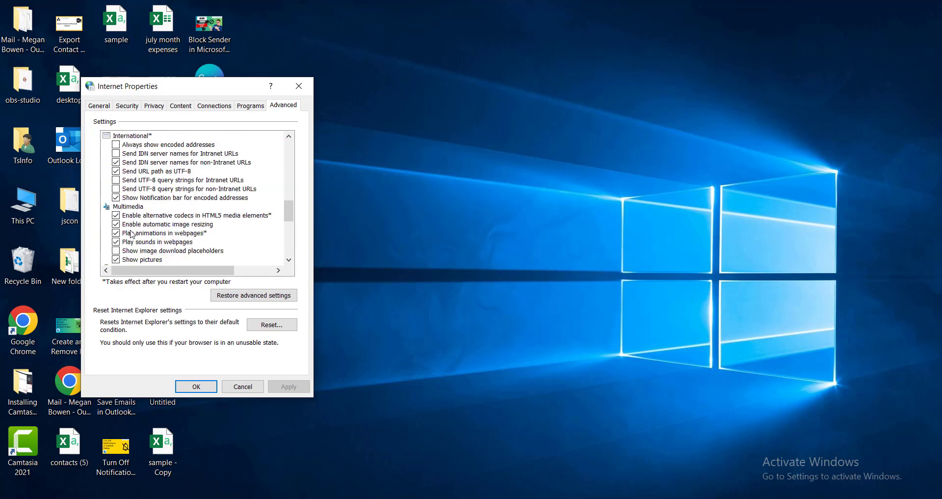
{"action": "scroll", "scroll_direction": "down", "scroll_amount": 3}
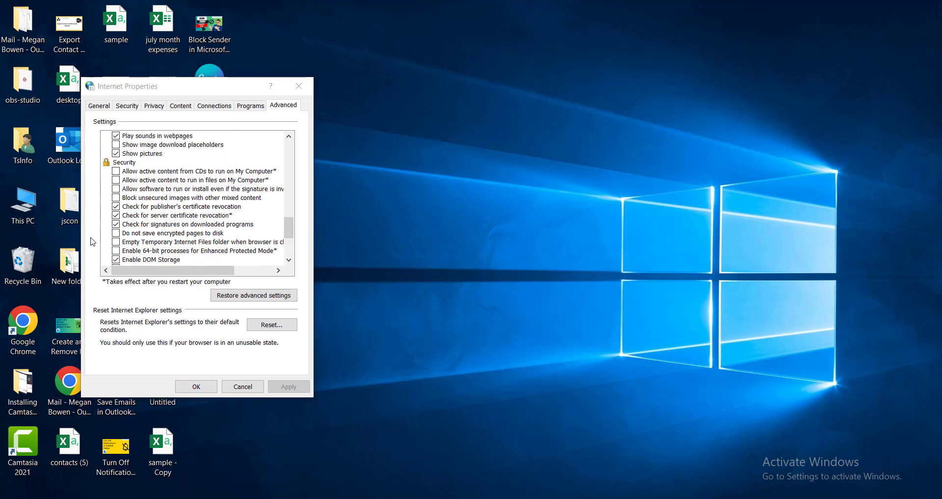
{"action": "left_click", "coordinate": [116, 232]}
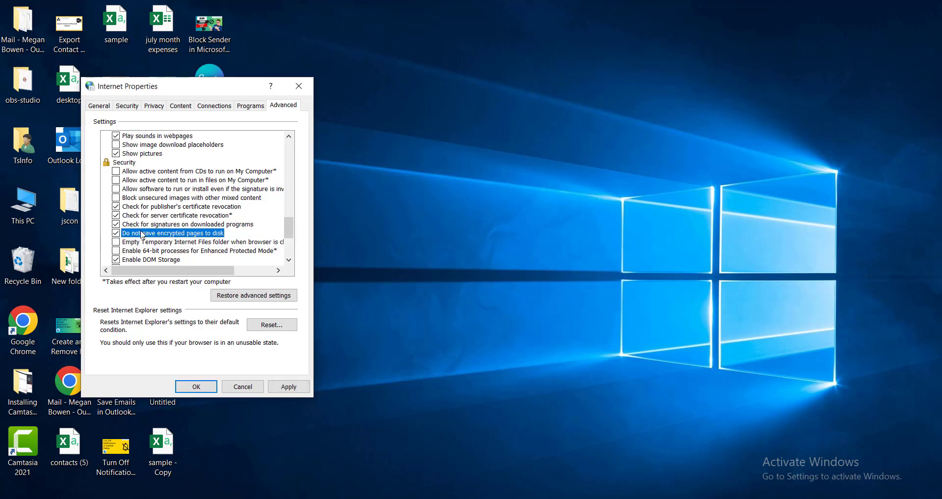
{"action": "mouse_move", "coordinate": [182, 344]}
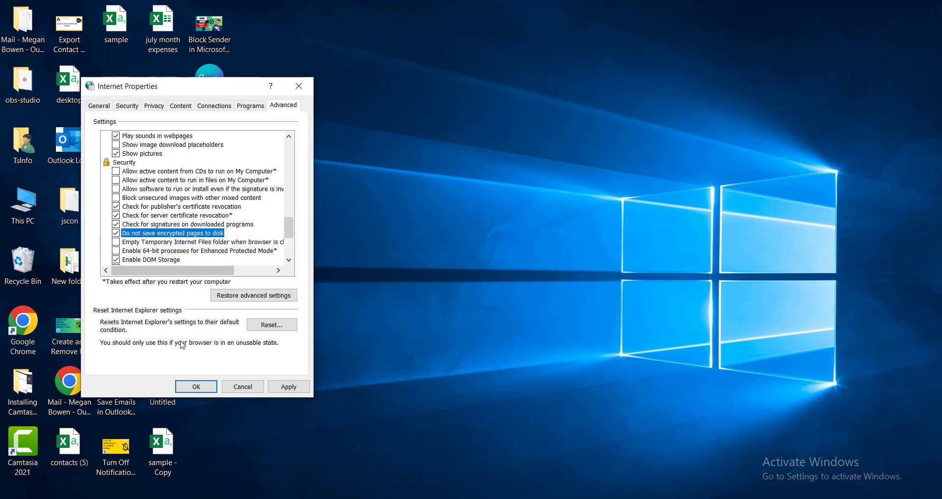
{"action": "left_click", "coordinate": [196, 387]}
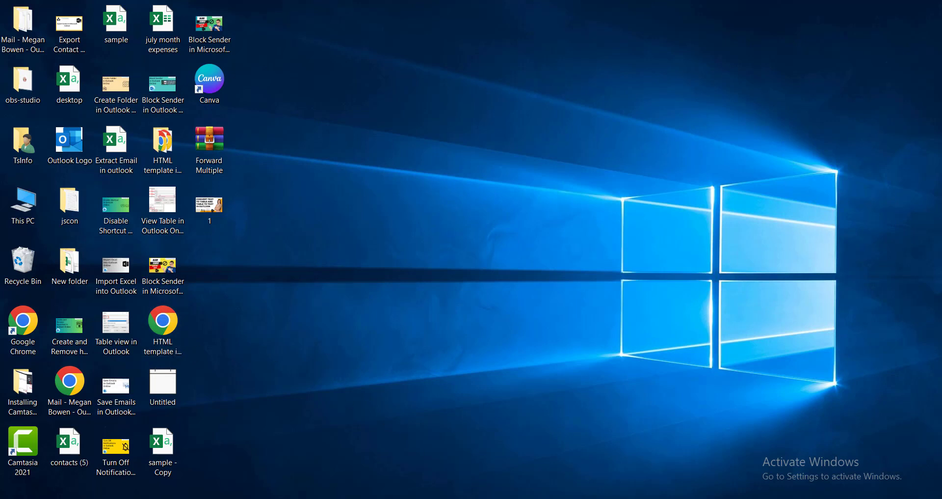
{"action": "mouse_move", "coordinate": [514, 381]}
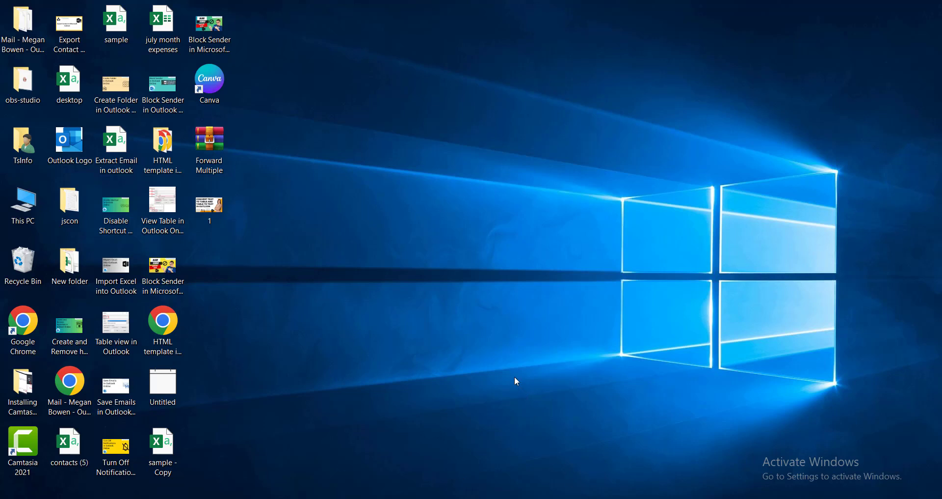
{"action": "mouse_move", "coordinate": [430, 129]}
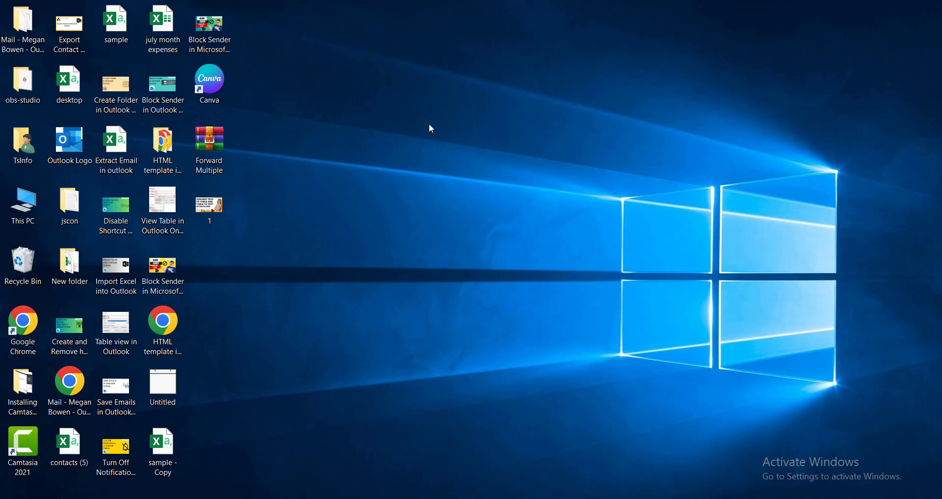
{"action": "mouse_move", "coordinate": [447, 251]}
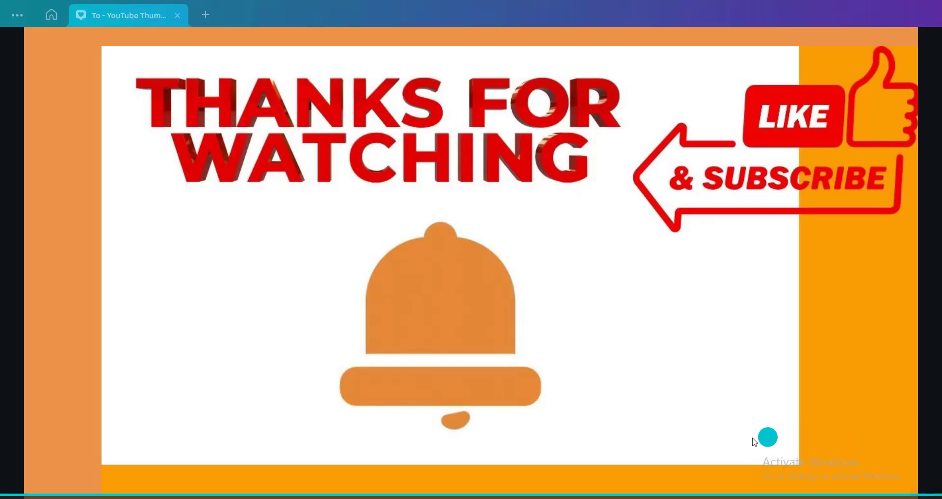
{"action": "mouse_move", "coordinate": [755, 466]}
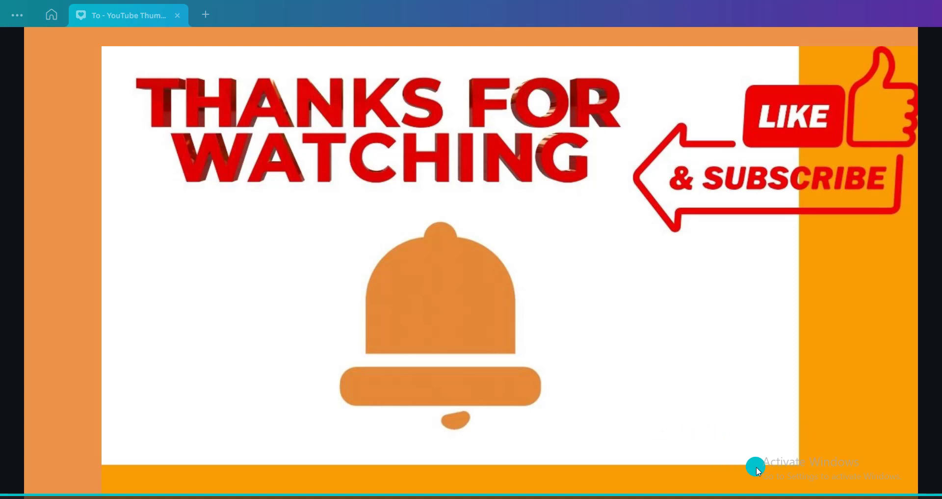